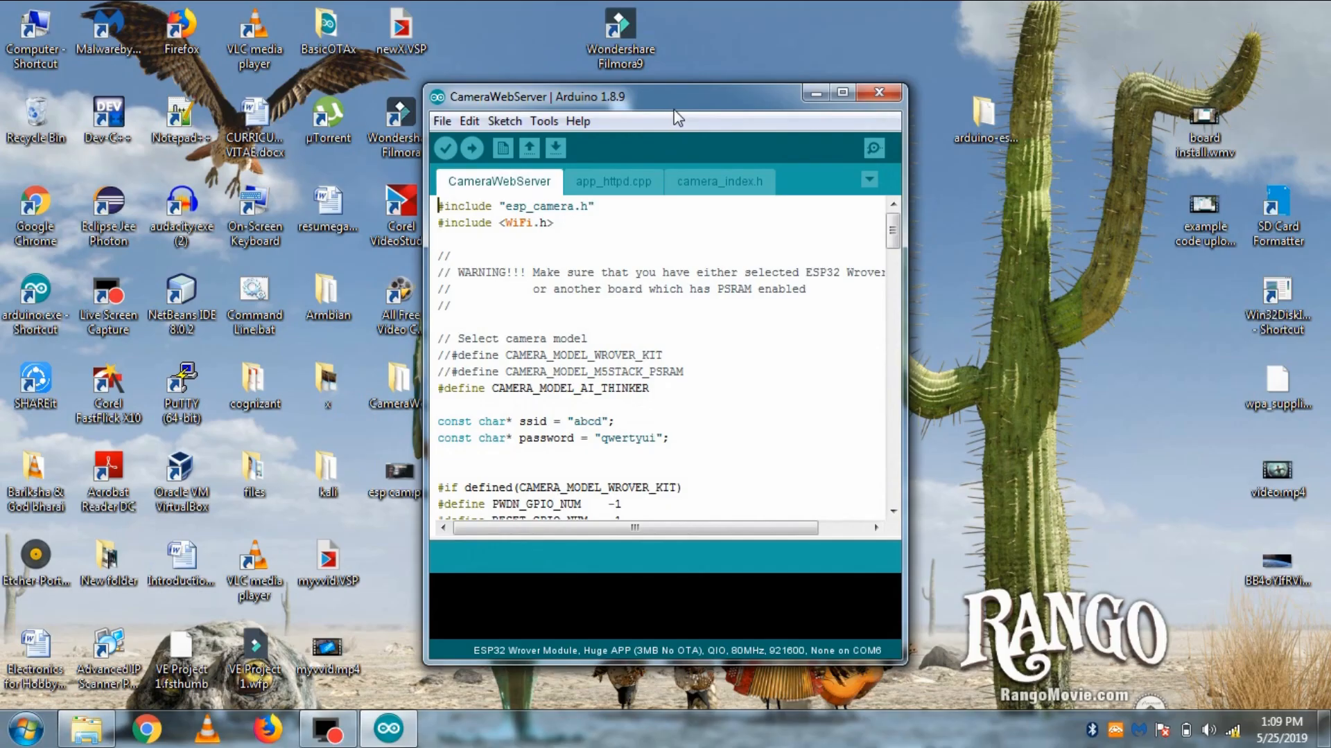
Load the ESP32 Camera CameraWebServer example from the File menu into a second window.
drag(675, 96, 696, 94)
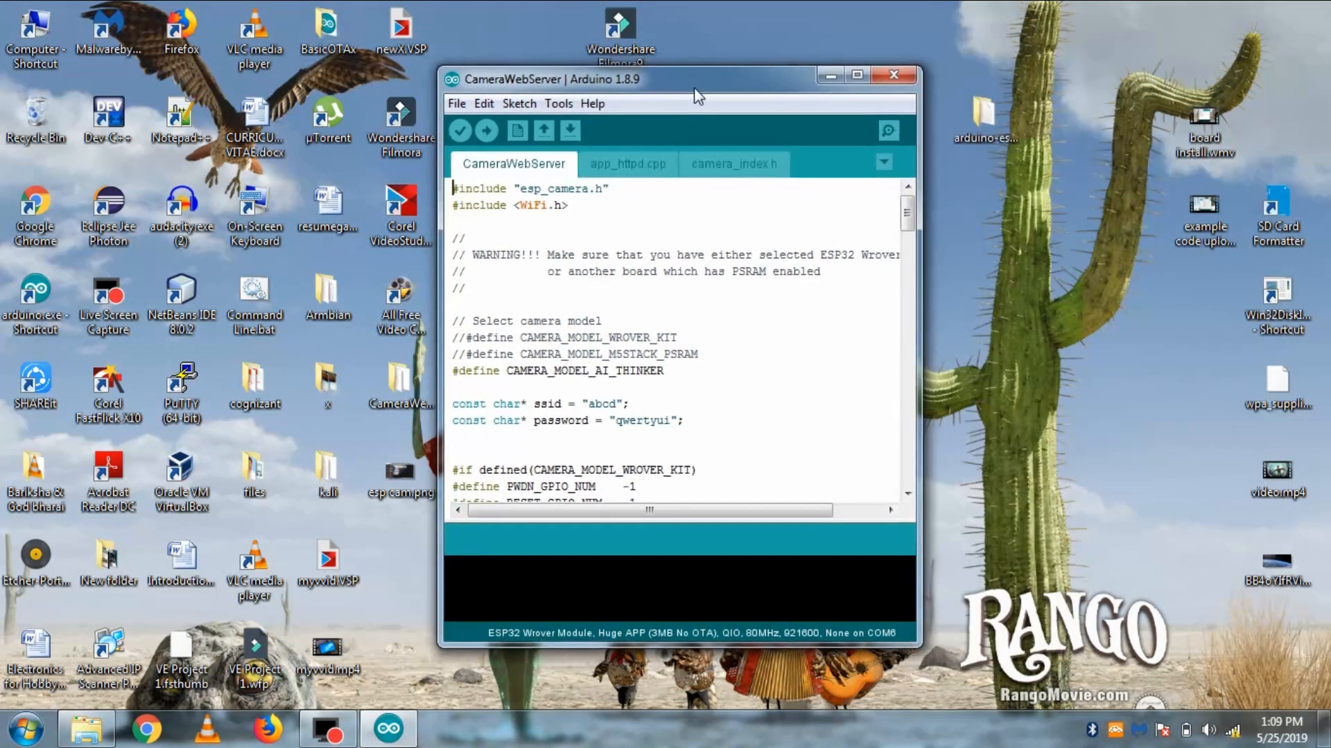
click(456, 104)
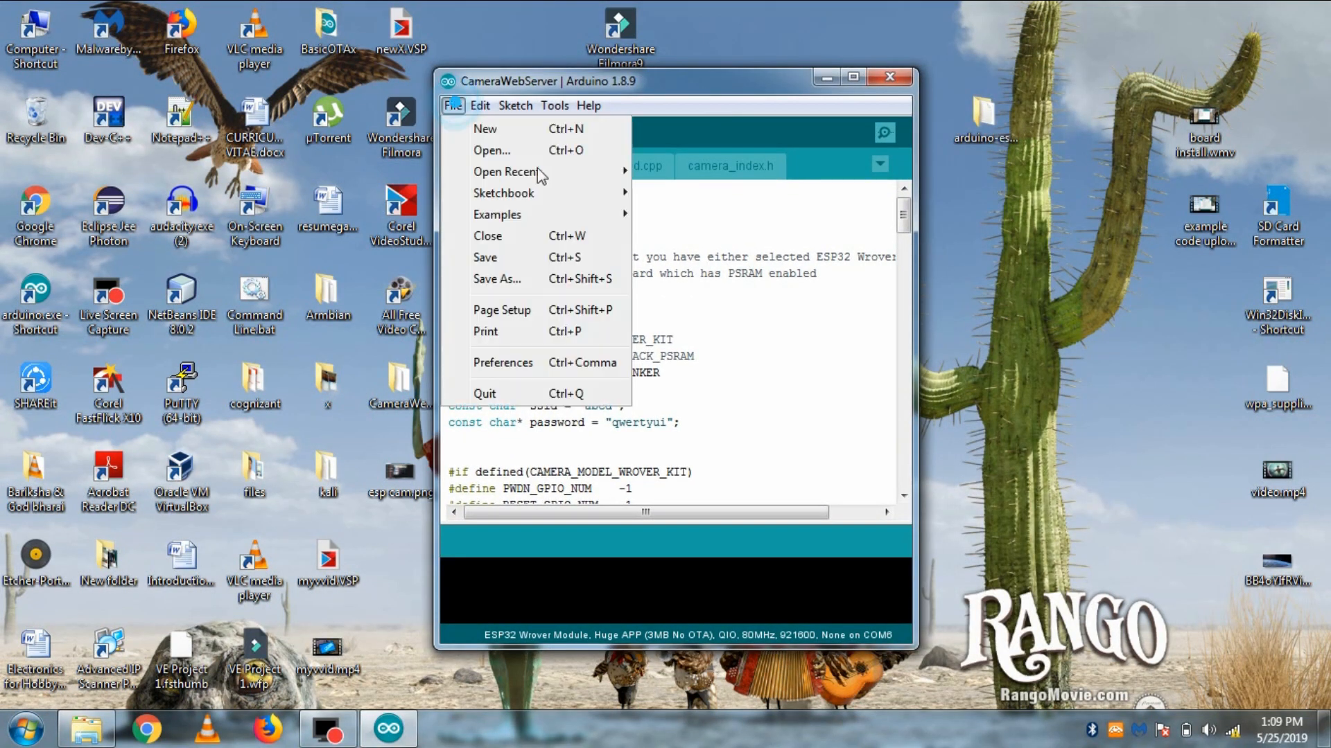
mouse_move(498, 214)
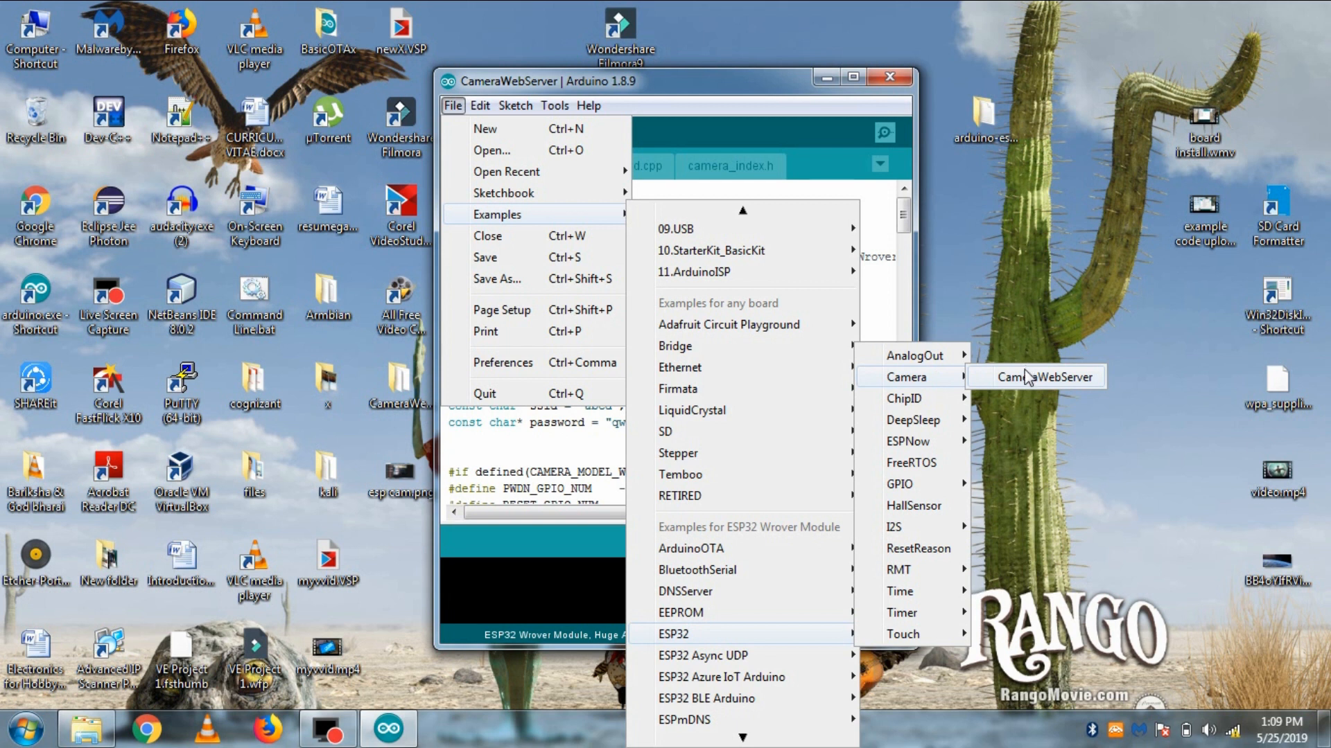
click(1048, 376)
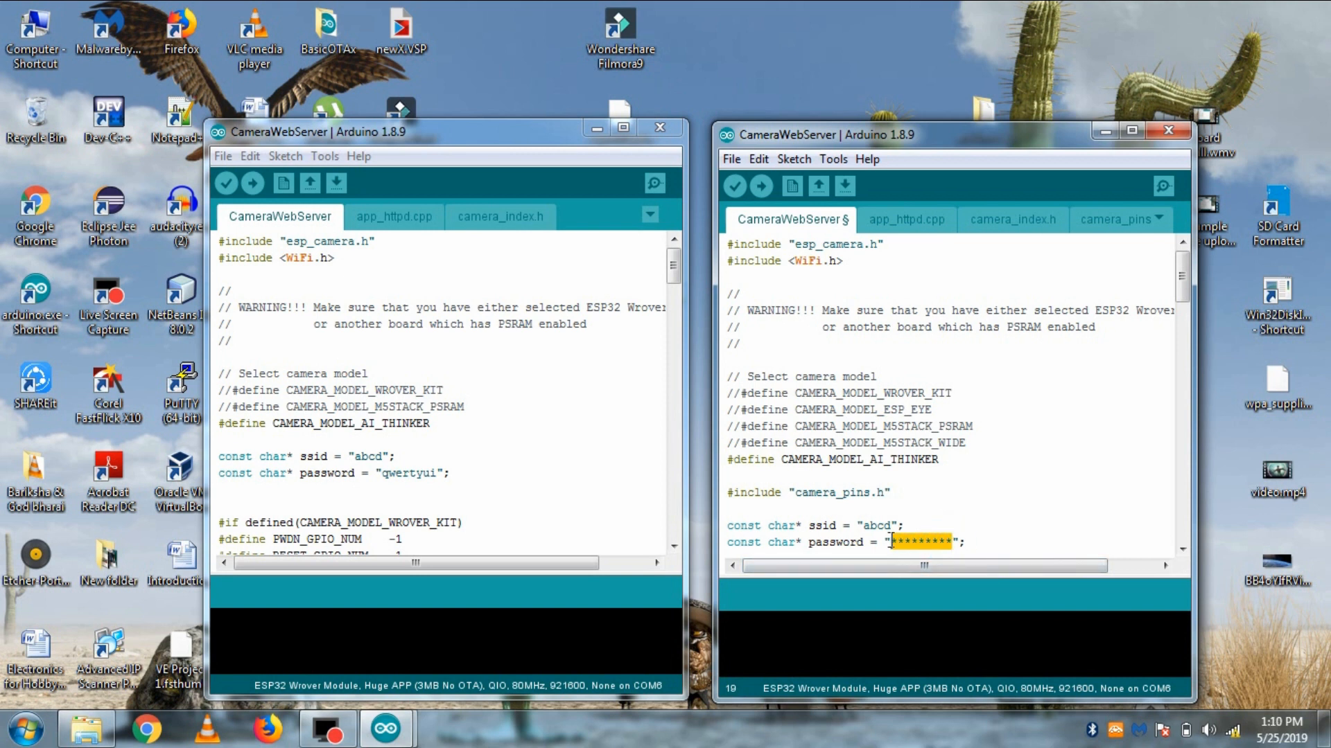
Review Tools settings: ESP32 Wrover Module, Huge APP partition scheme, port COM6.
click(920, 542)
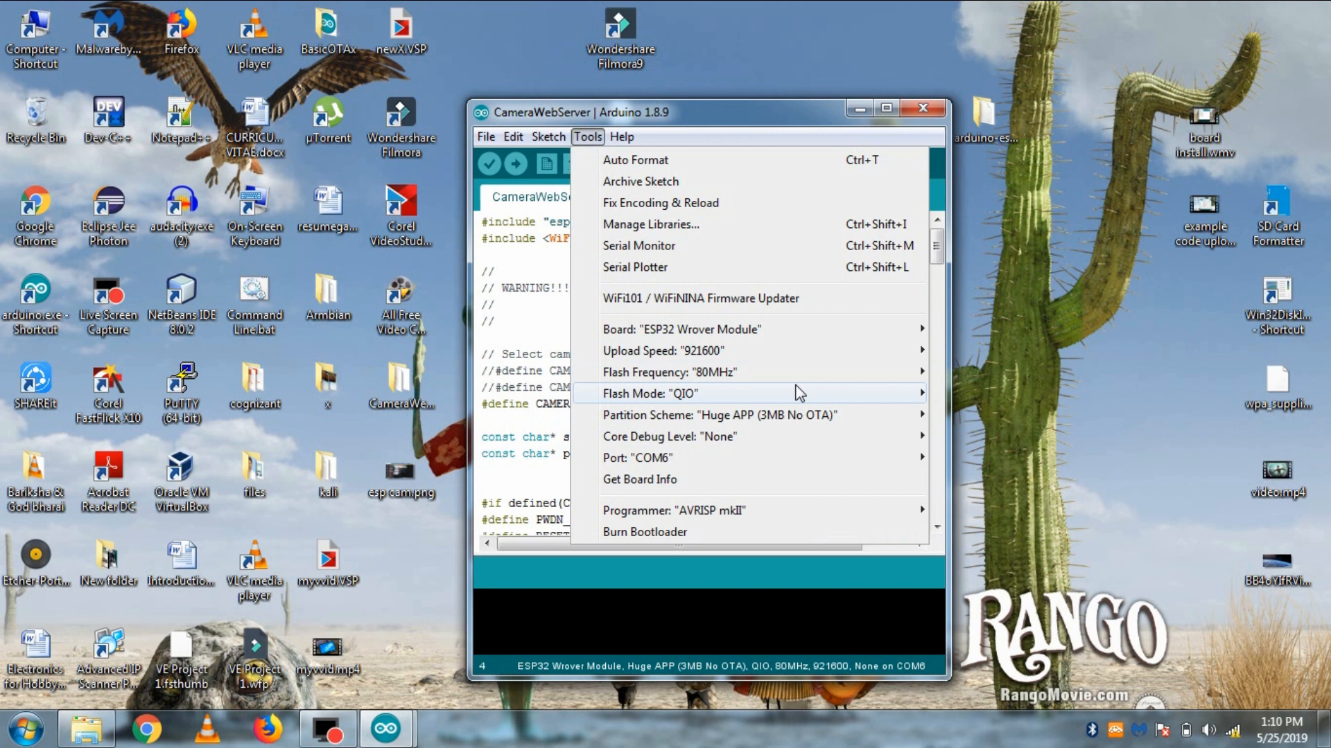
click(680, 330)
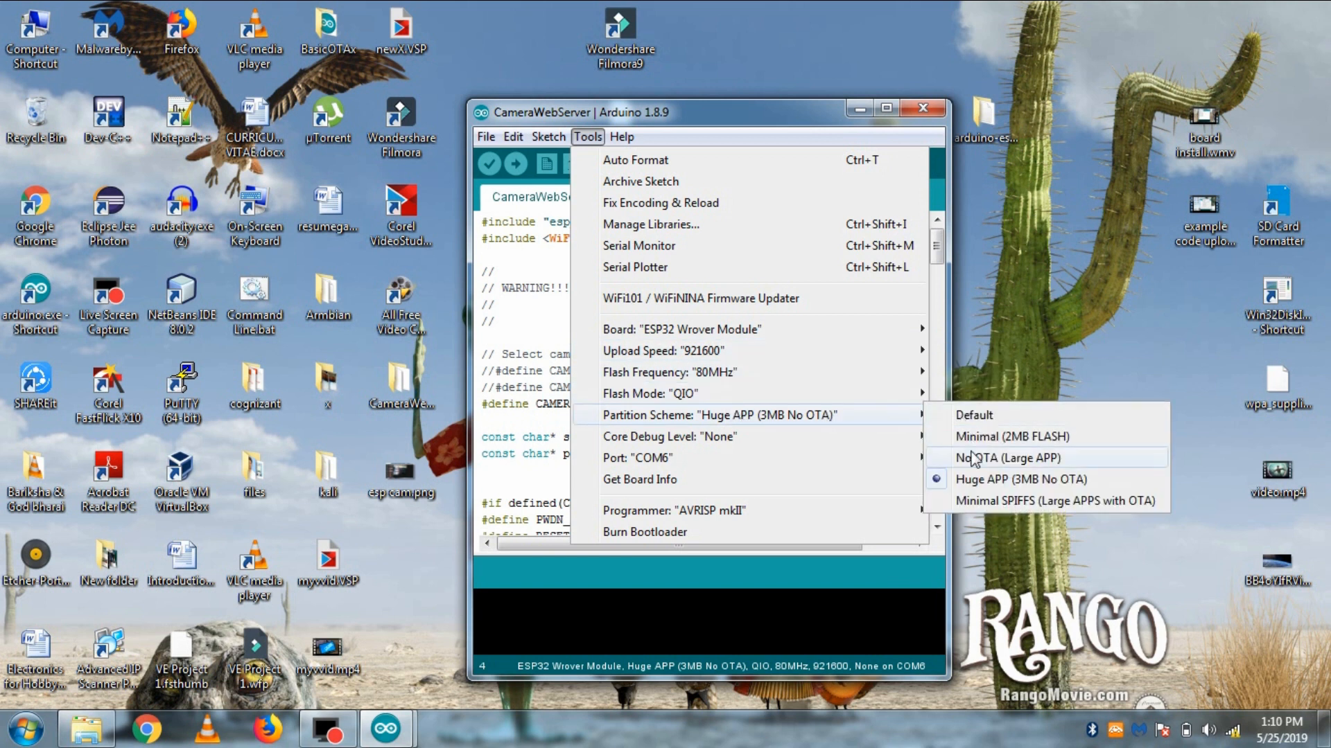
mouse_move(964, 480)
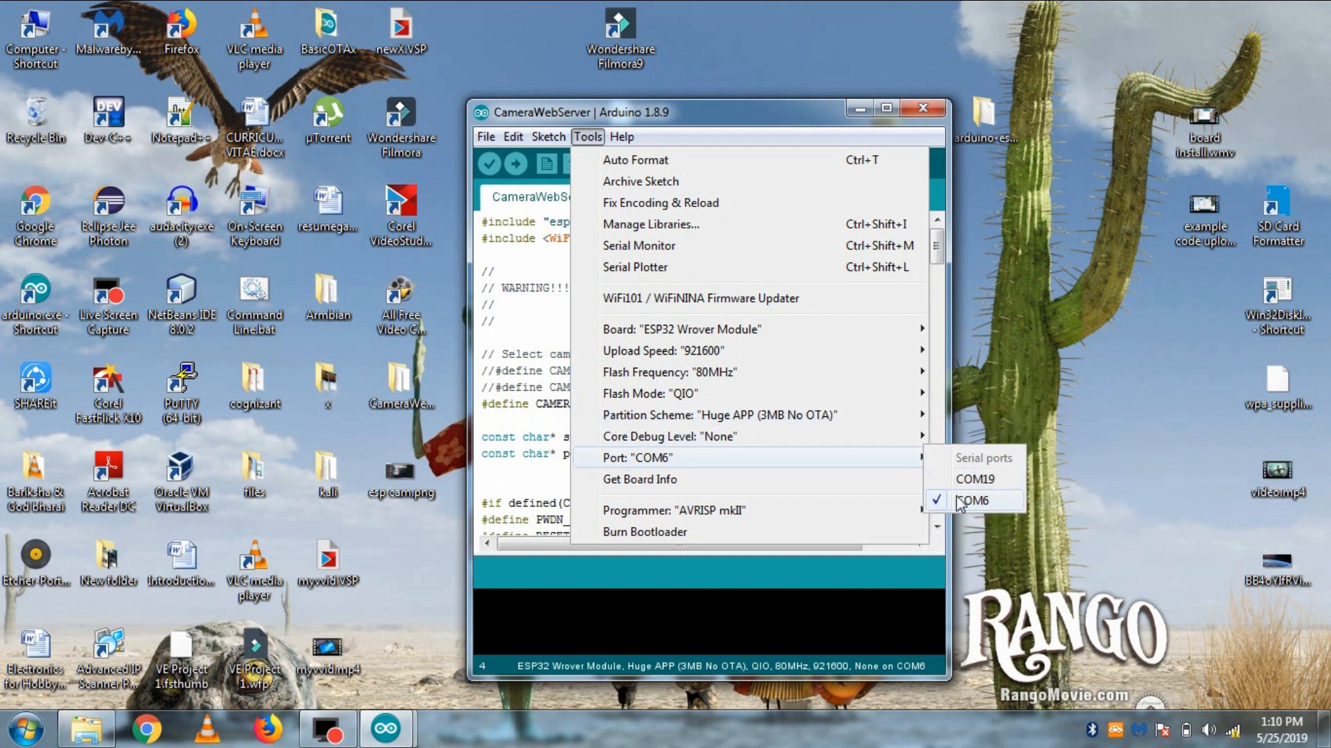
Upload the sketch on COM6 and view the board's serial output for the IP address.
click(517, 163)
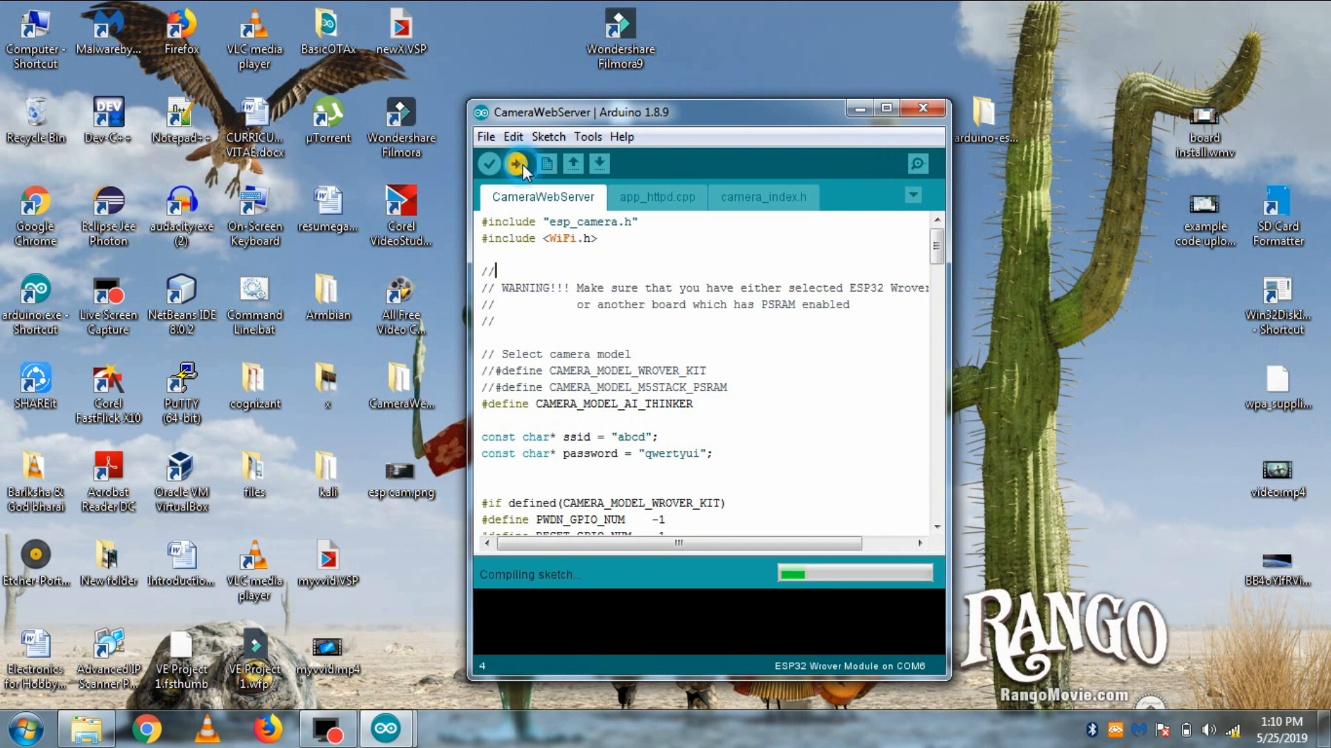
click(517, 163)
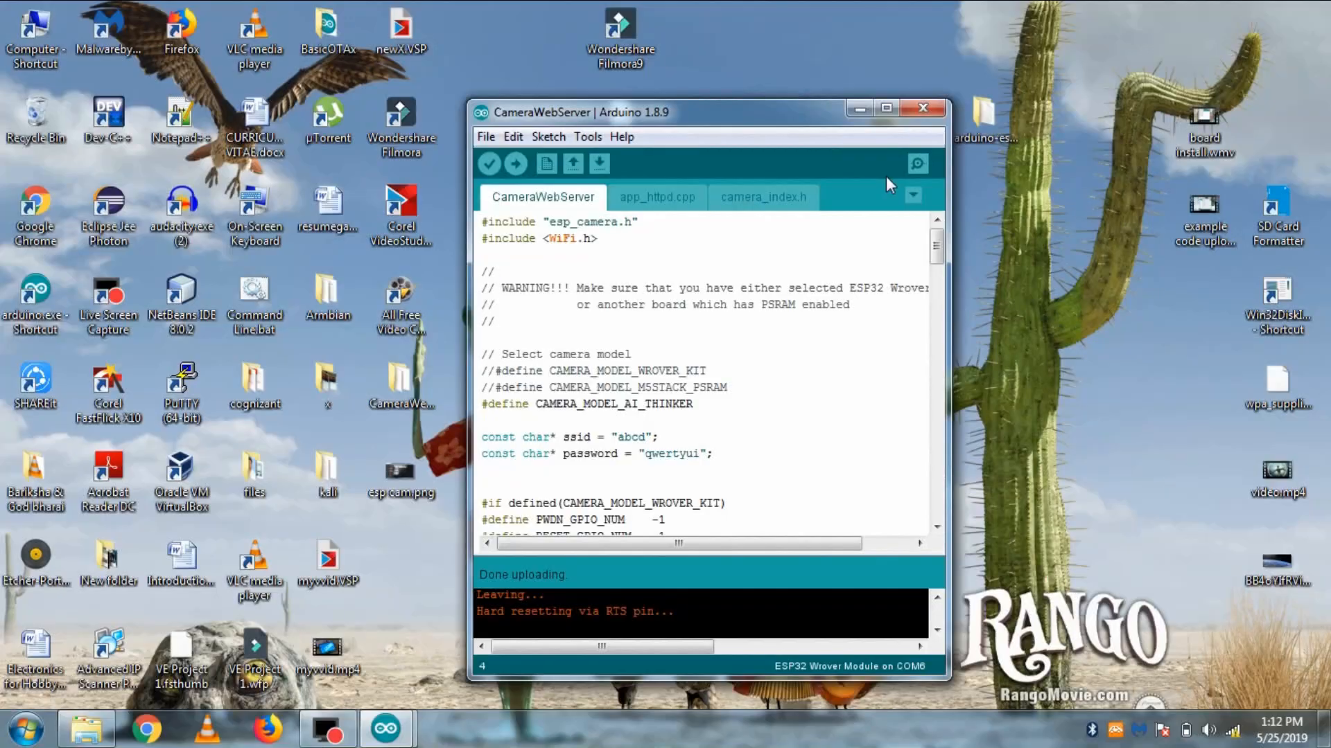
click(918, 163)
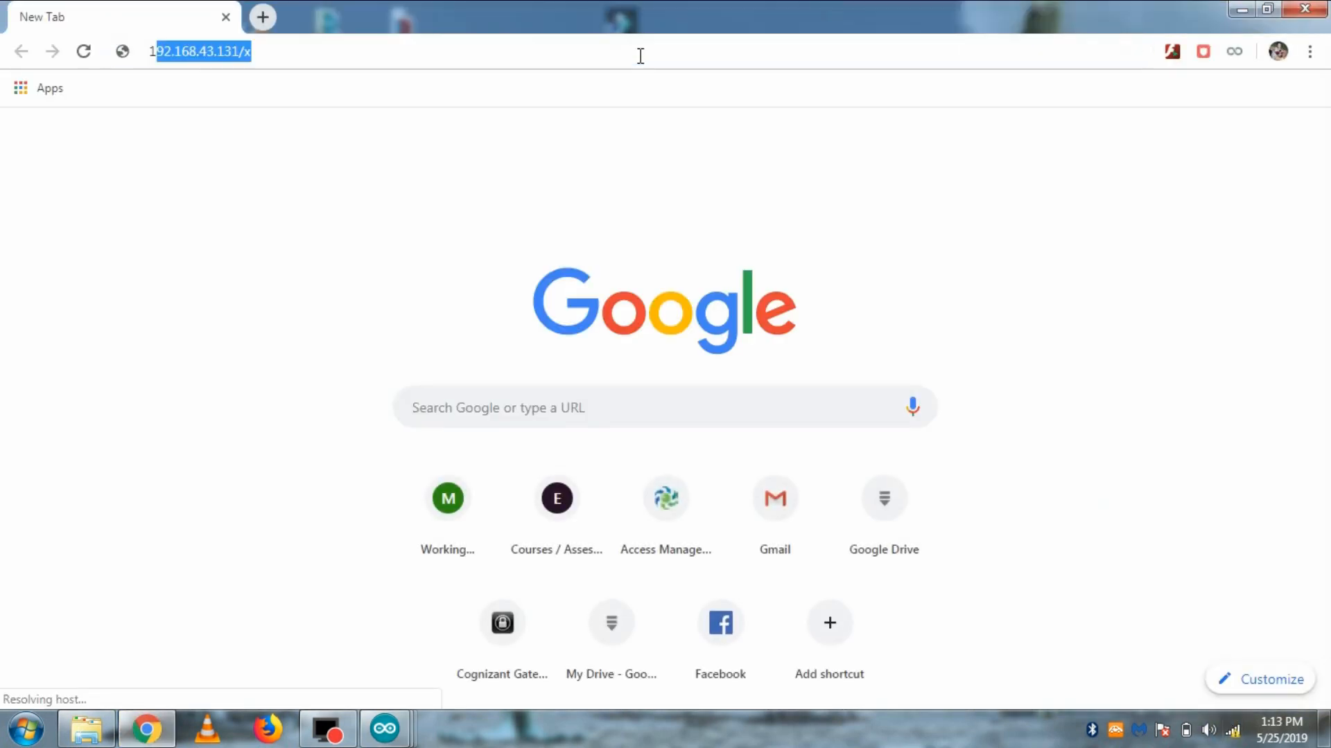
Browse to the board's IP address in Chrome and start the live camera stream.
click(201, 51)
text(92.168.43.48)
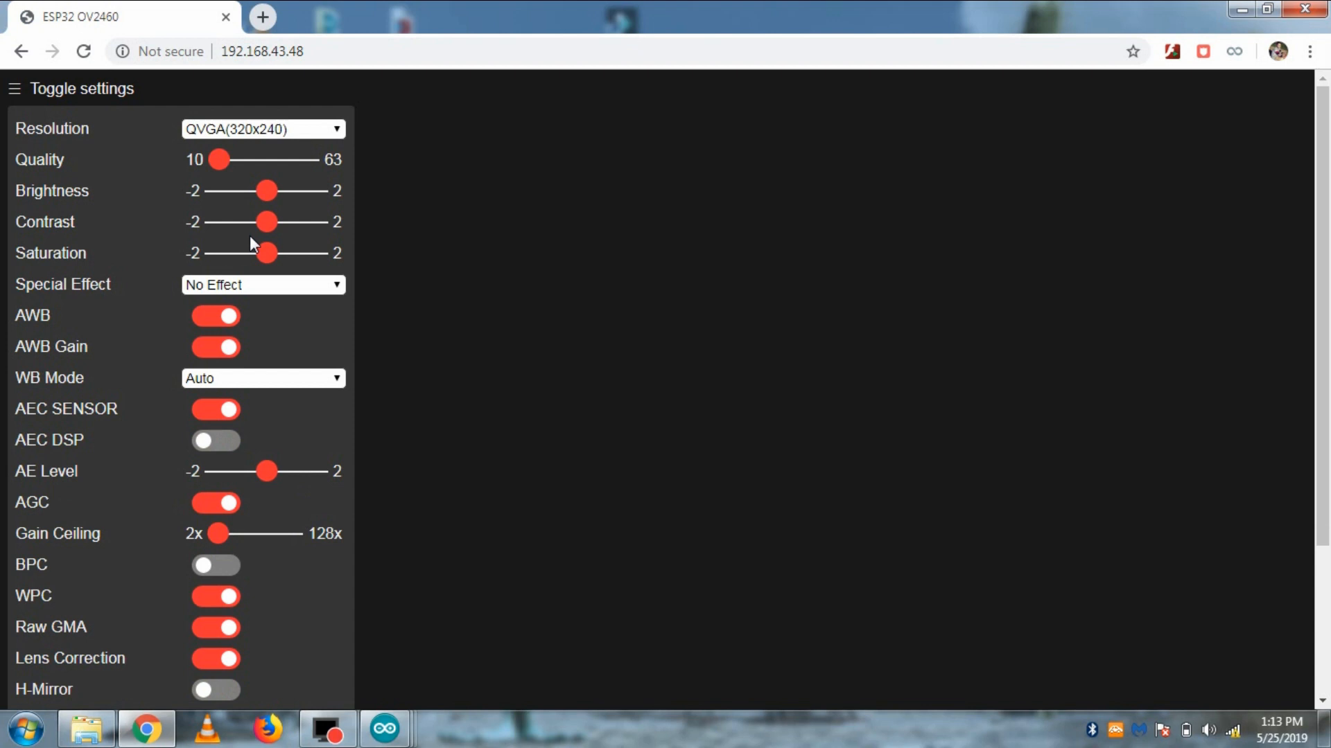
scroll(down, 3)
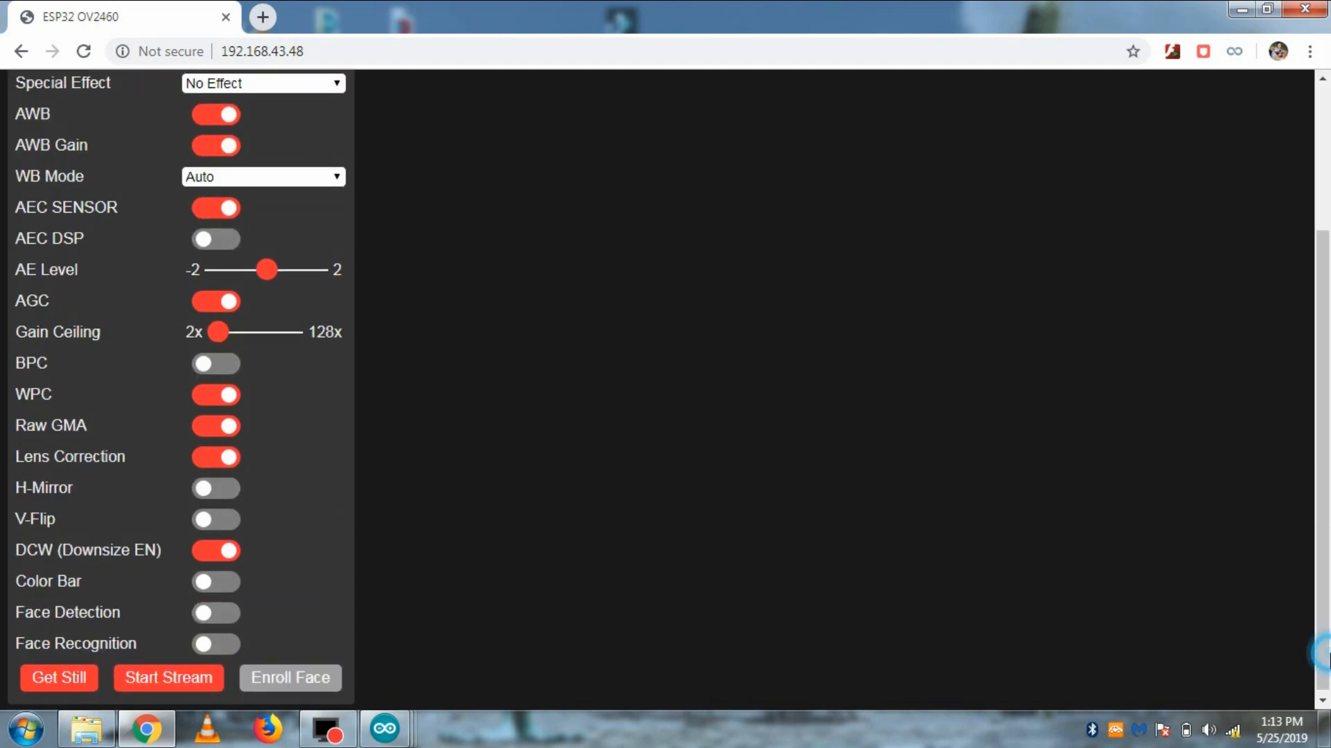
click(168, 677)
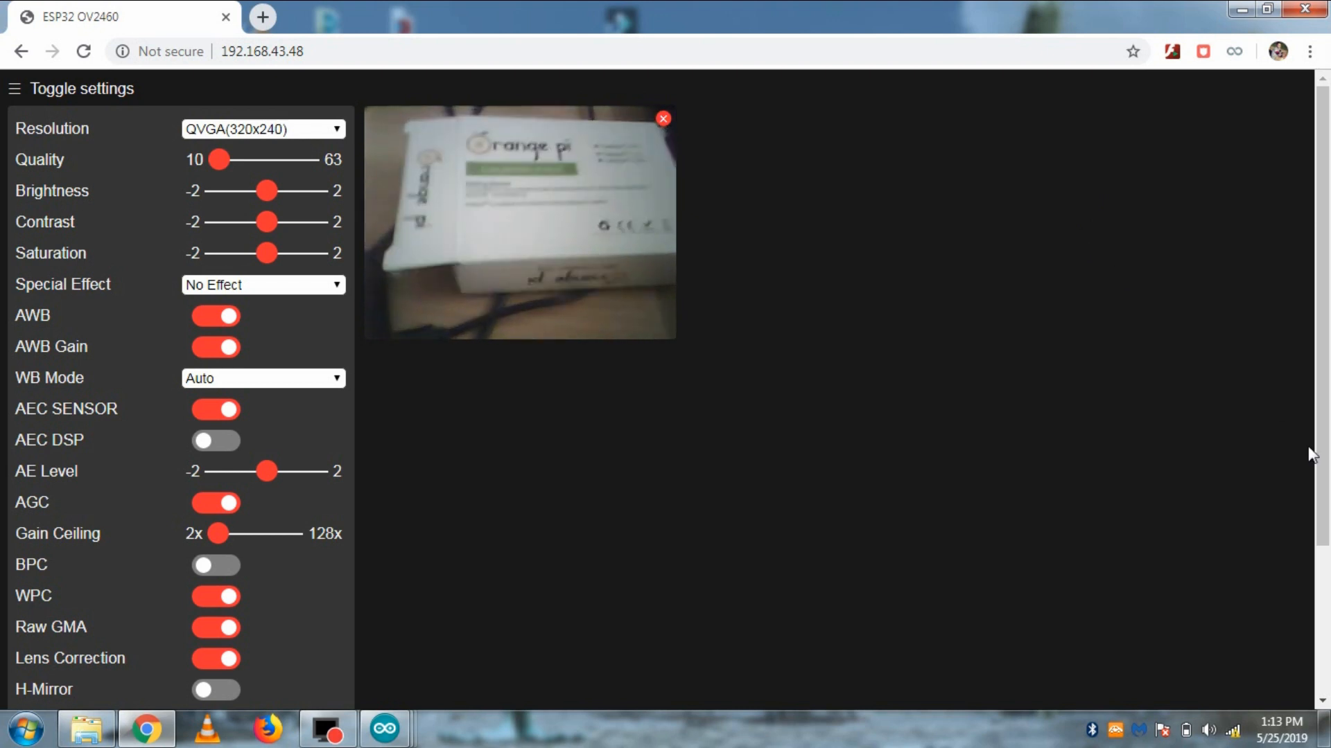
Select CIF(400x296) resolution and set contrast just below maximum, then return to Arduino.
scroll(down, 3)
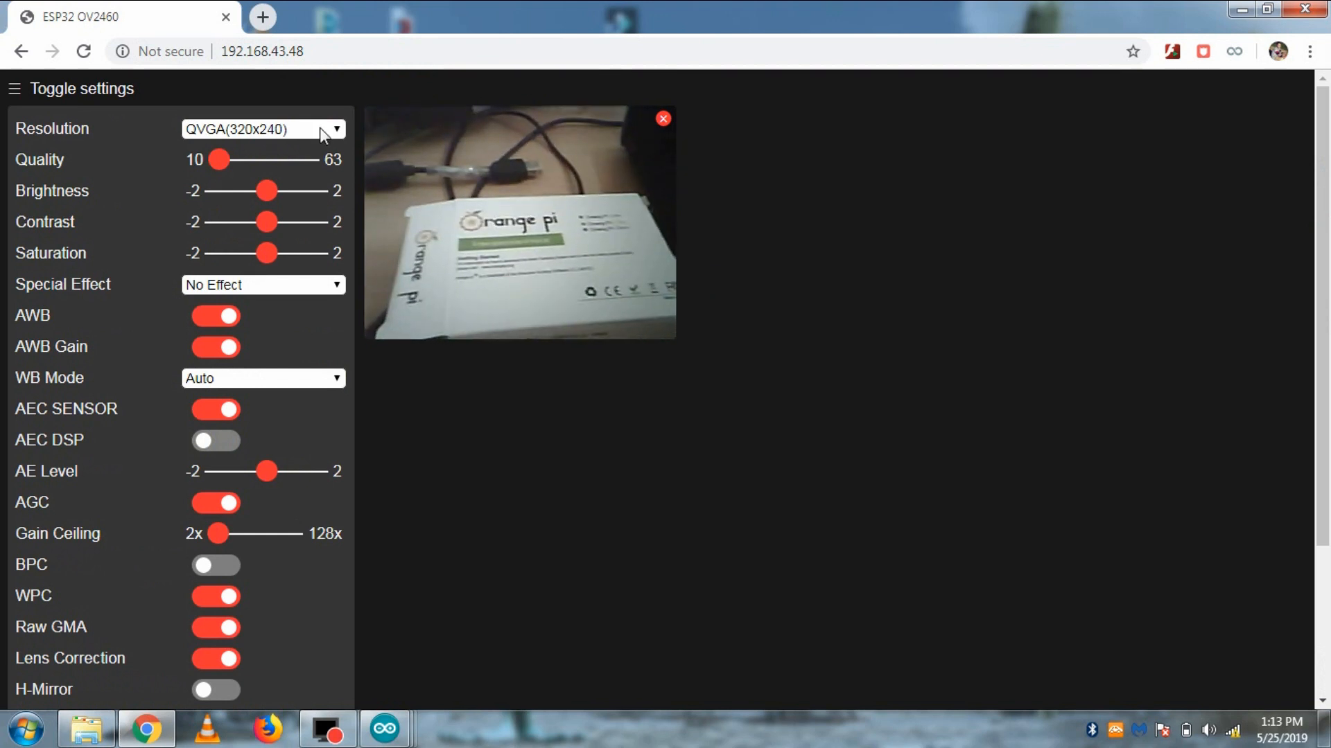
click(264, 128)
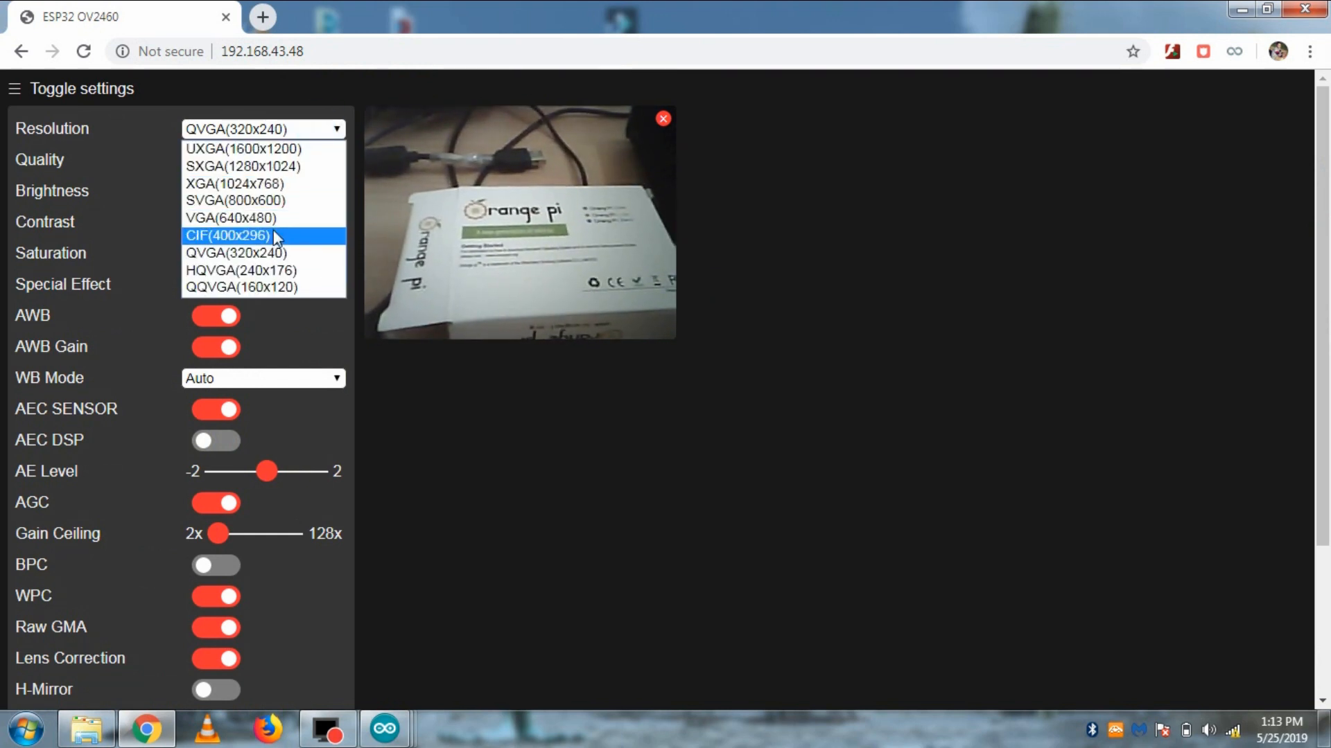
click(226, 235)
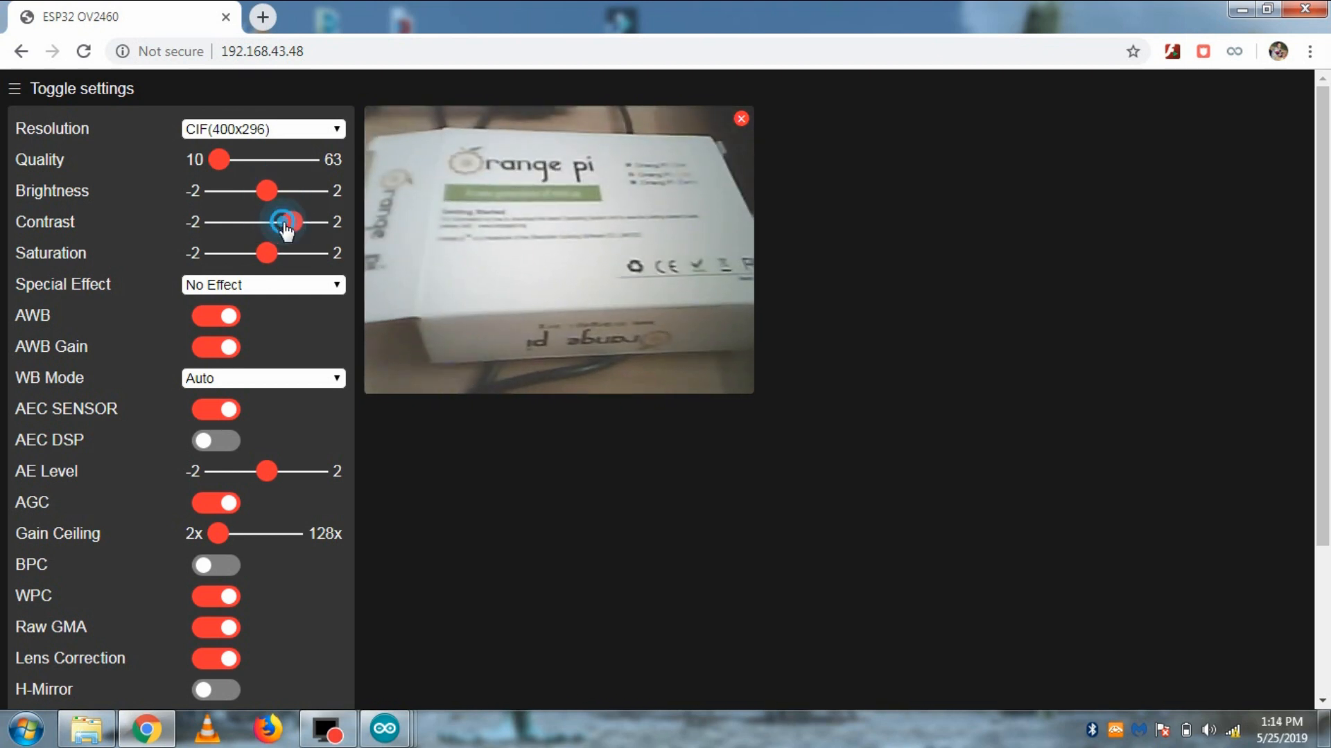
drag(286, 221, 319, 221)
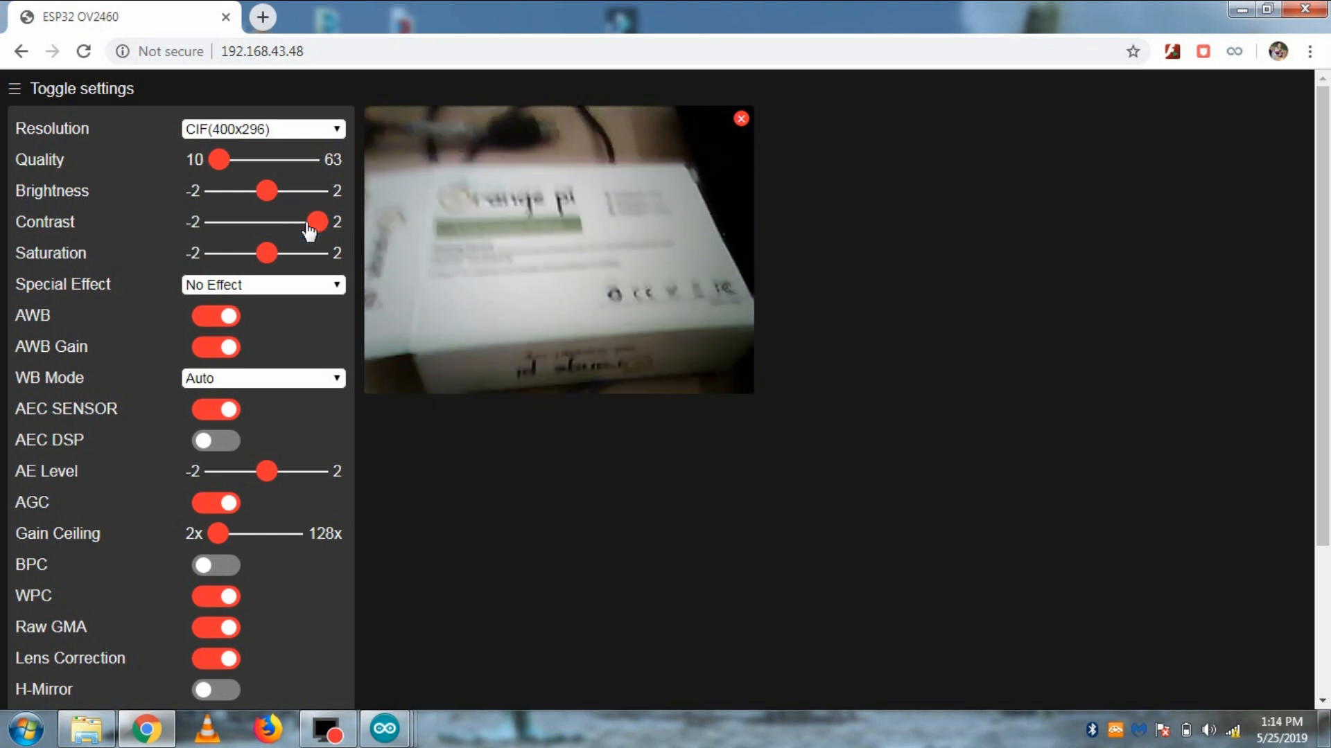
drag(318, 222, 292, 221)
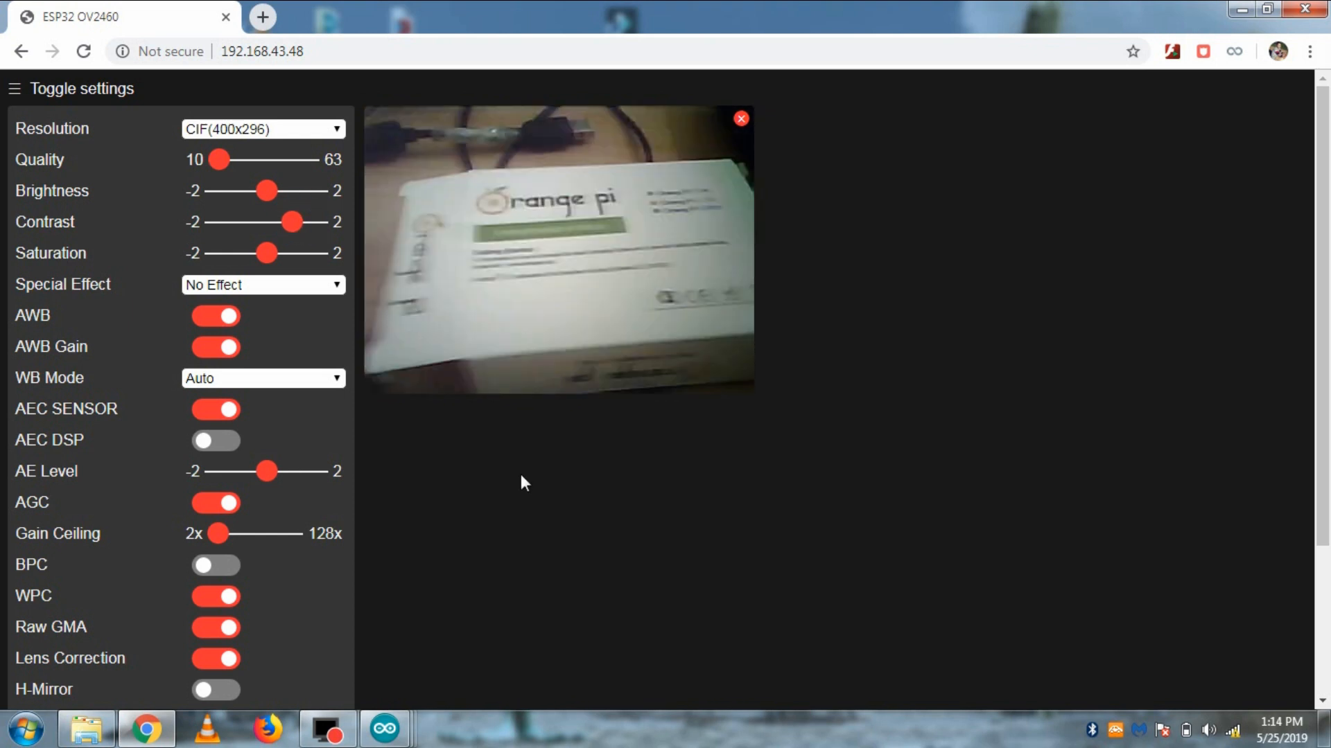
click(383, 728)
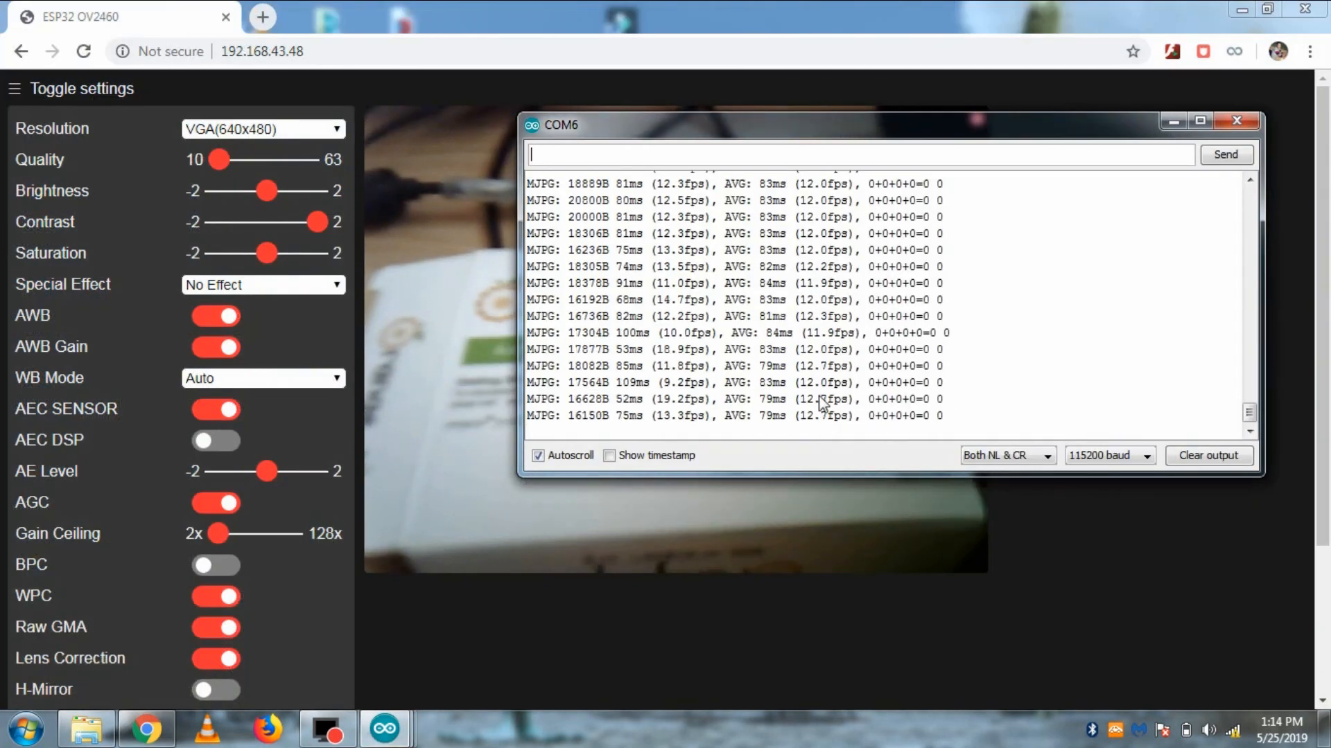
Toggle the COM6 Serial Monitor to compare the stream with its MJPG frame-rate output.
click(1237, 120)
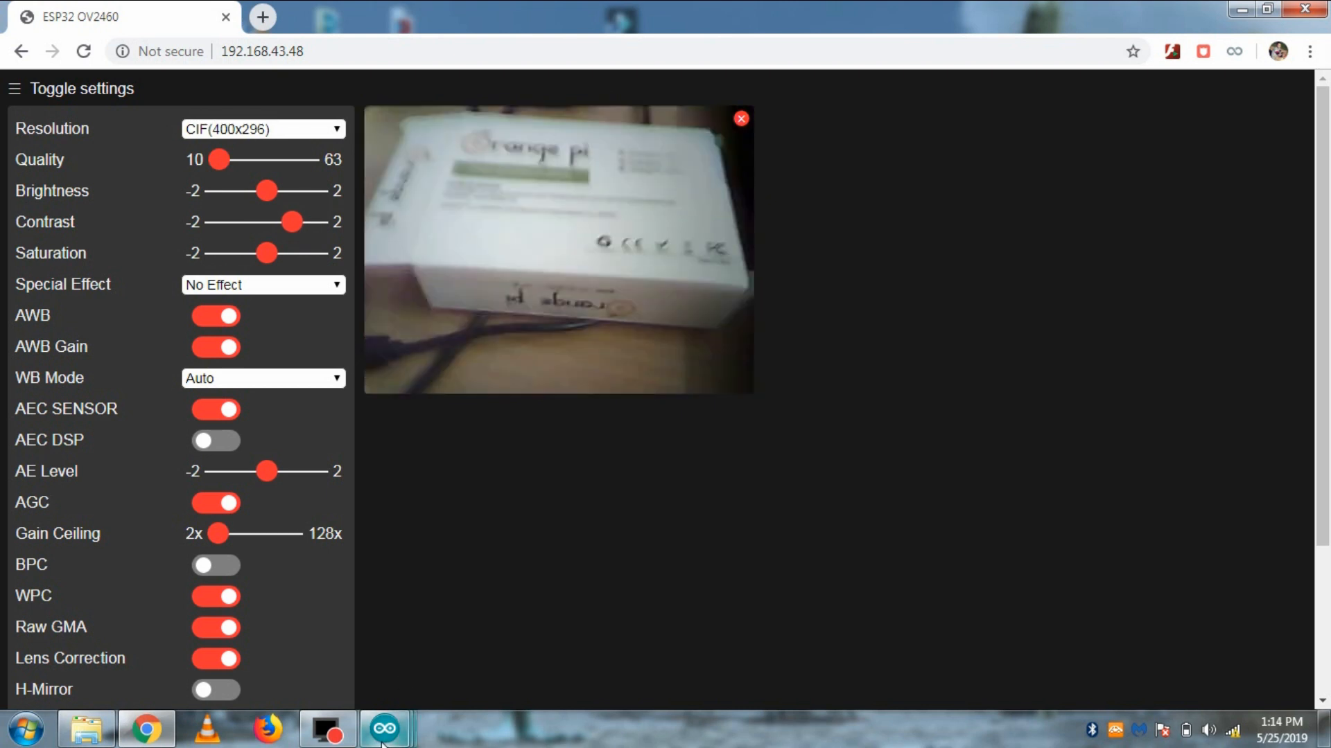
click(384, 728)
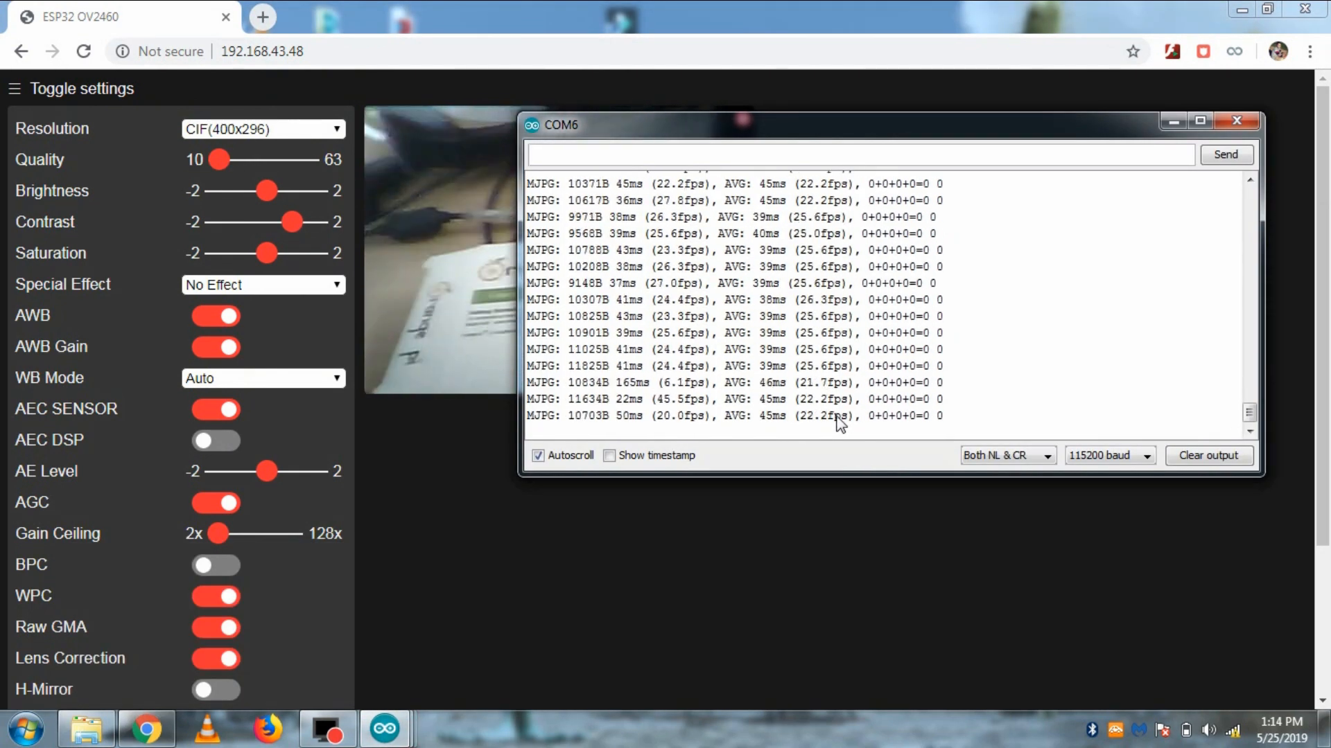